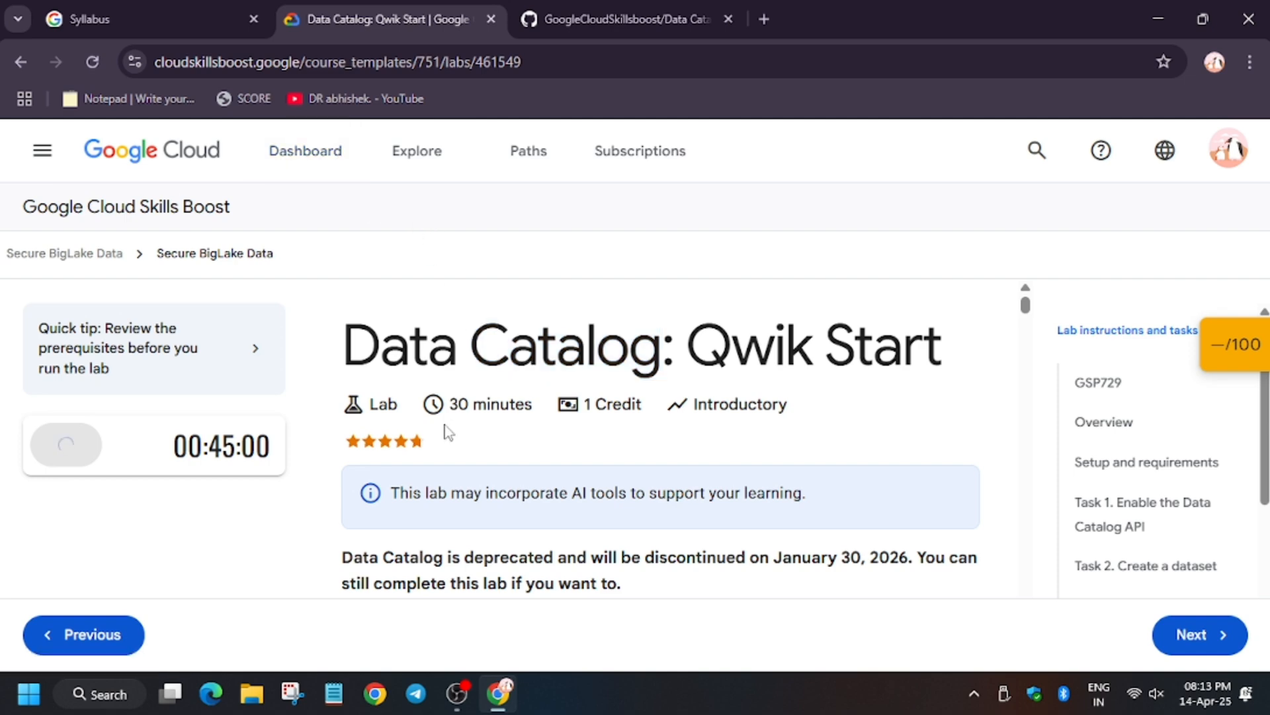
# Step: Start the Data Catalog Qwik Start lab and open its Cloud console in an incognito window
pyautogui.rightClick(150, 498)
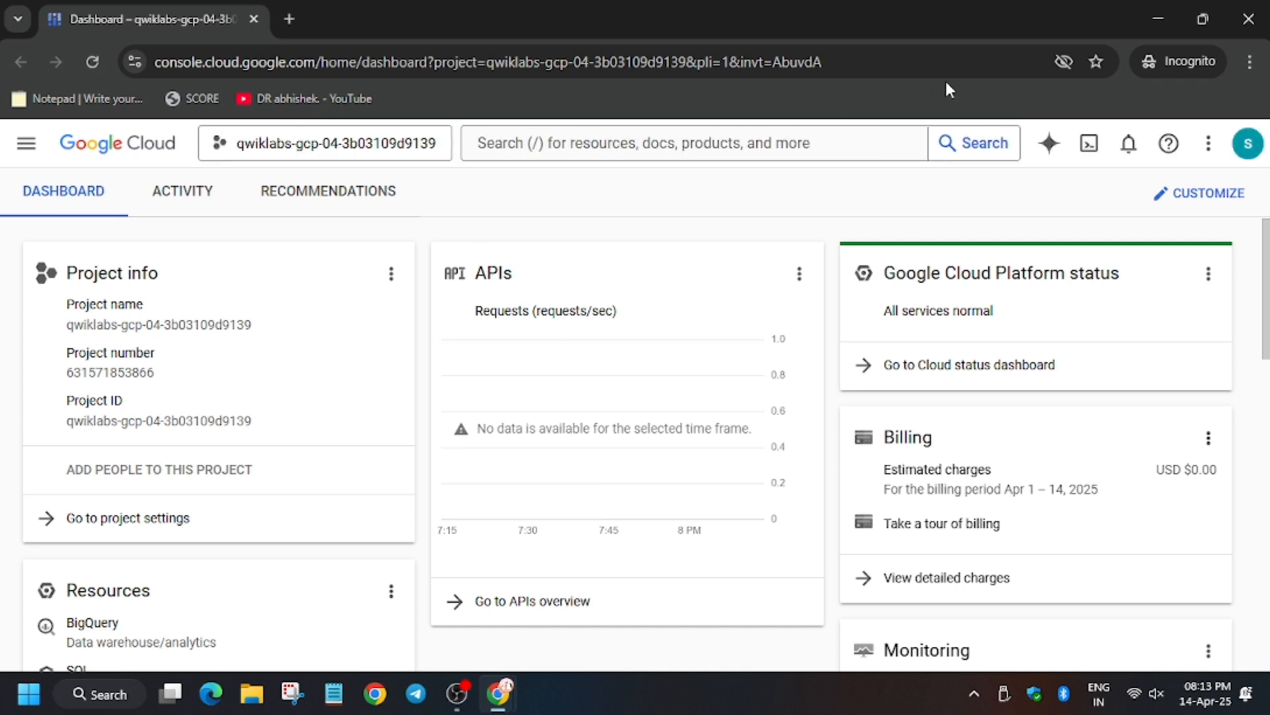
# Step: Activate Cloud Shell for the lab project and authorize it to use your credentials
pyautogui.click(1073, 143)
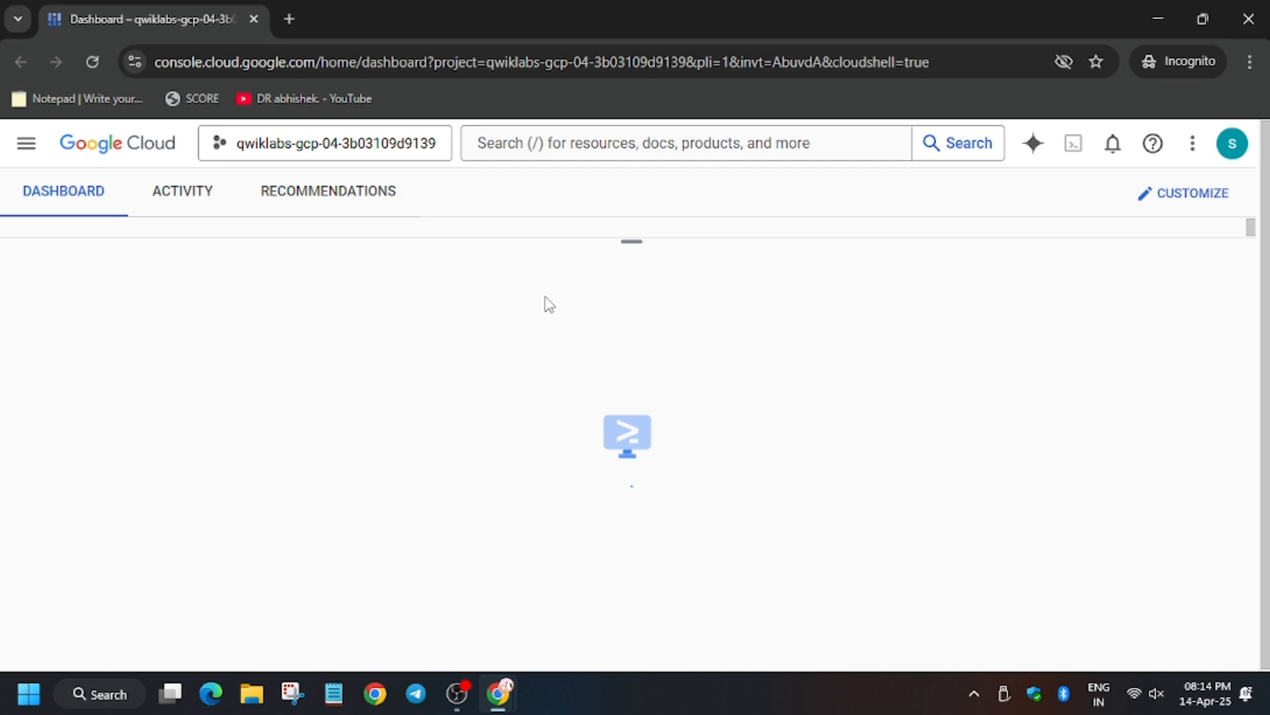
pyautogui.click(1073, 143)
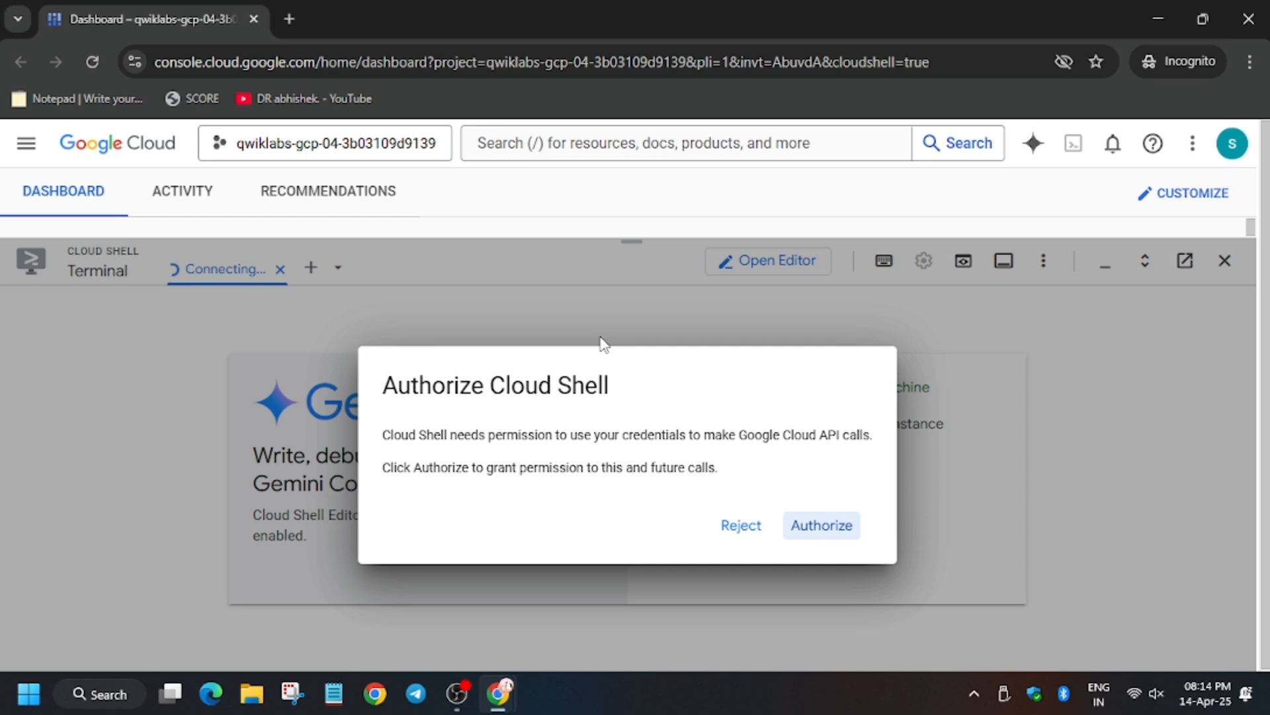
pyautogui.click(820, 526)
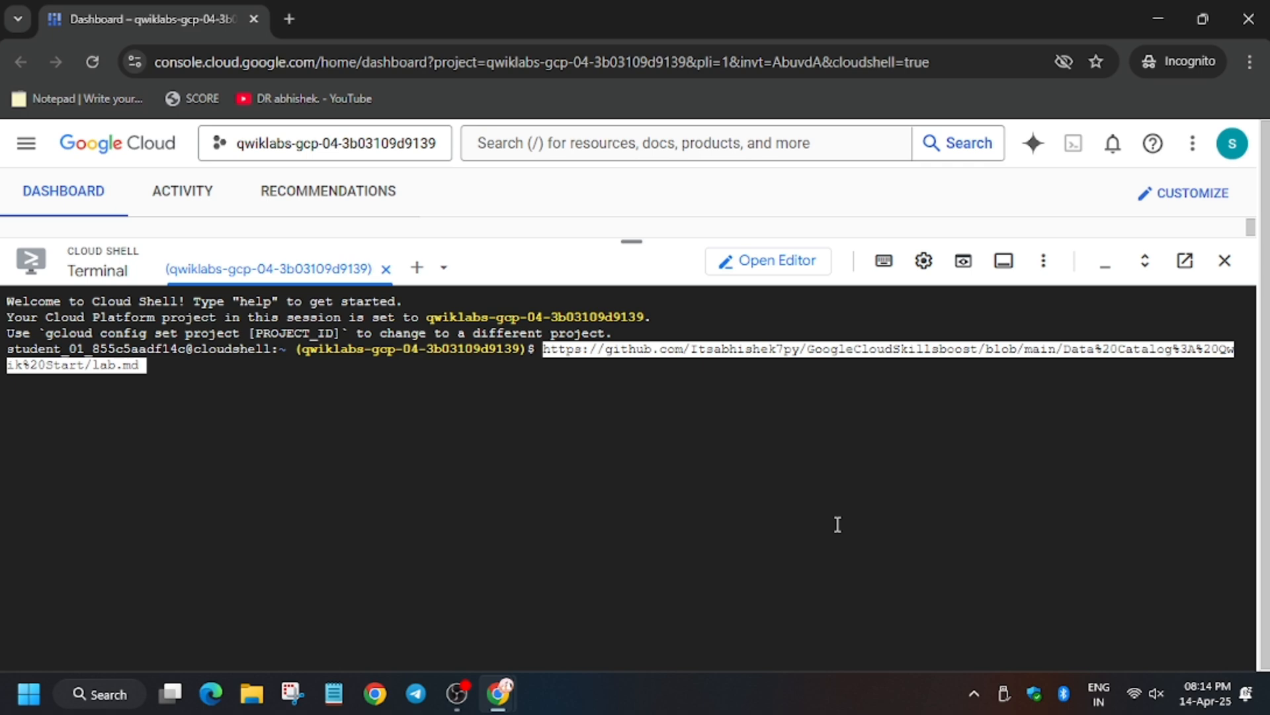
# Step: Run the lab setup script in Cloud Shell until it prompts for a region, then return to the lab instructions
pyautogui.click(374, 19)
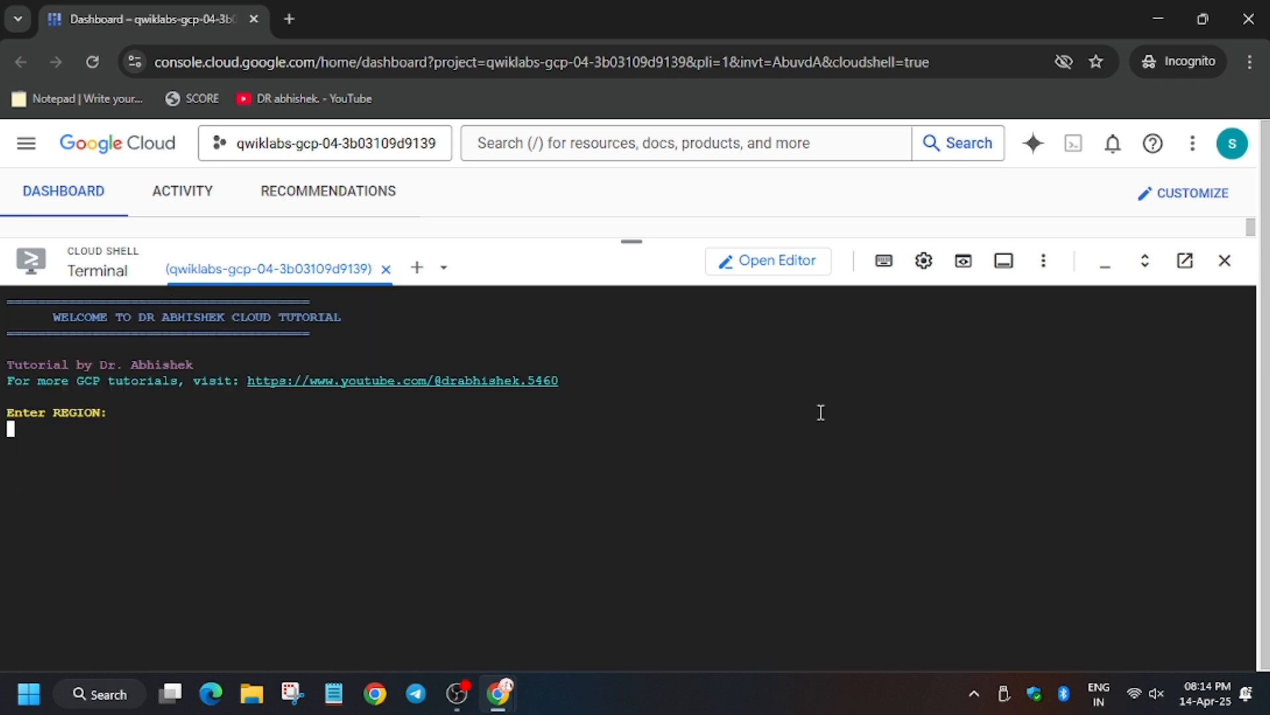
pyautogui.click(382, 19)
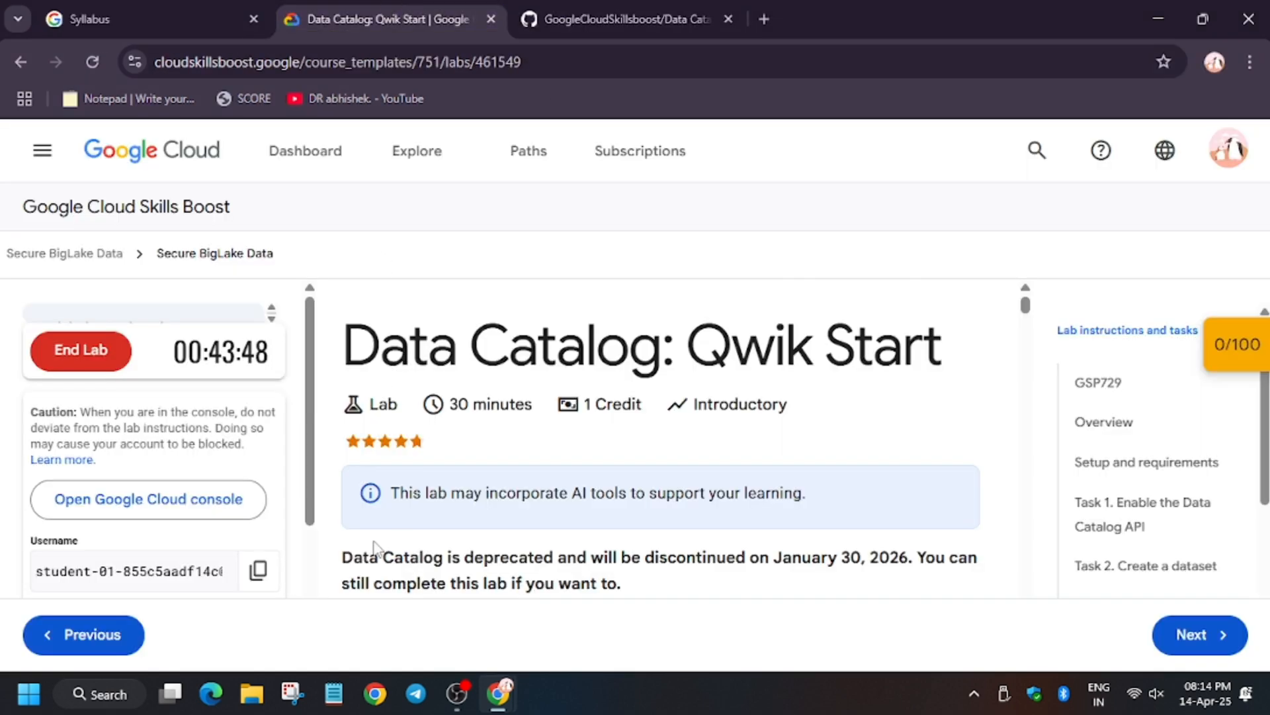
# Step: Search the lab page for "region" and then "us" to find the region to use
pyautogui.write('regio')
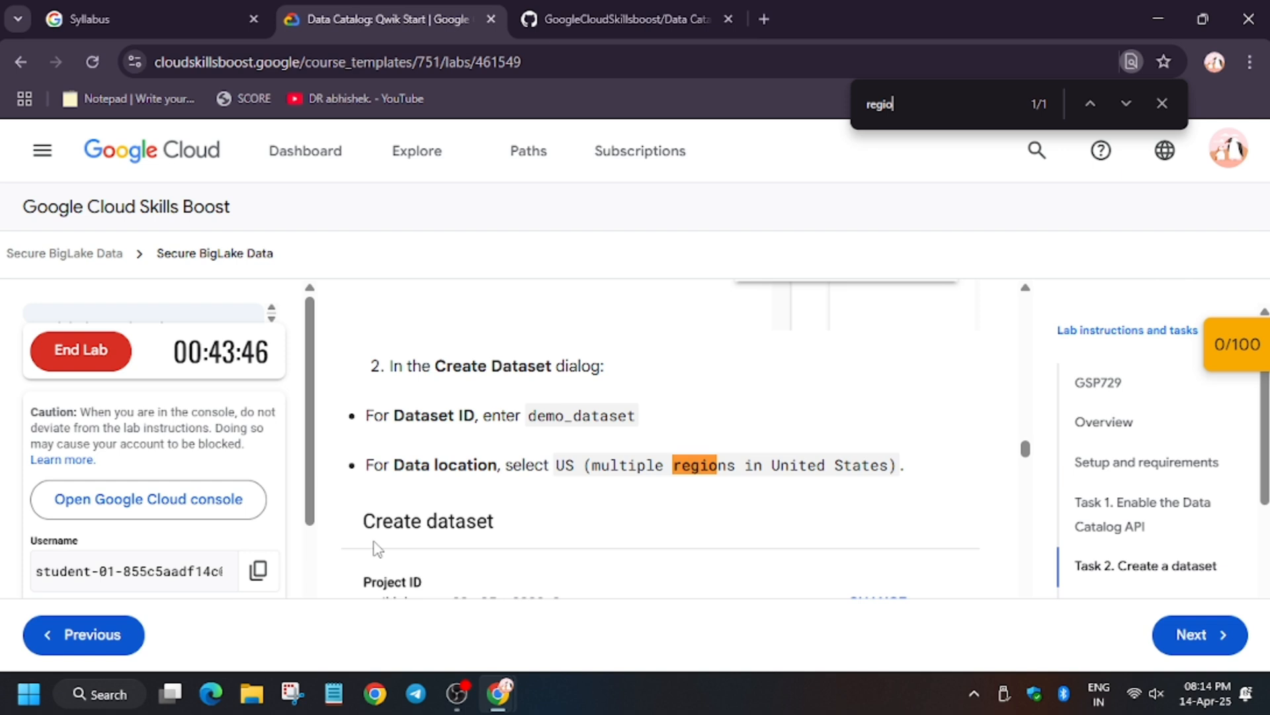
pyautogui.write('n')
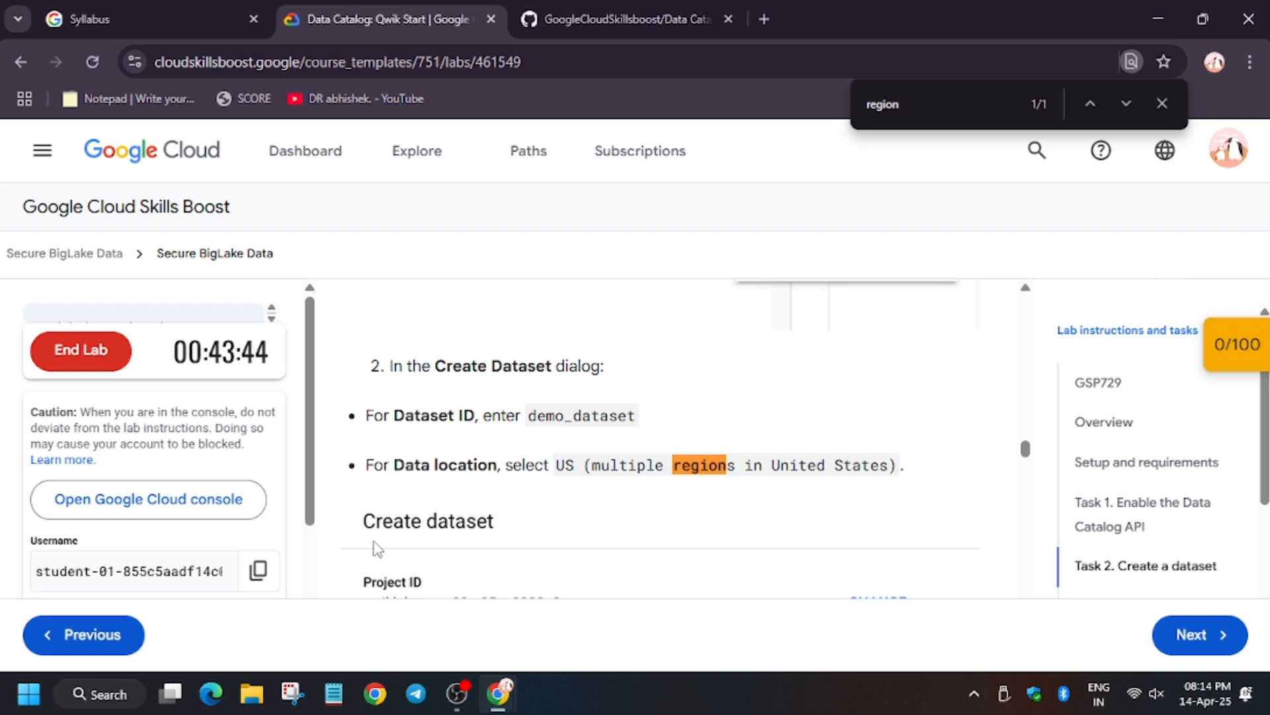
pyautogui.write('us')
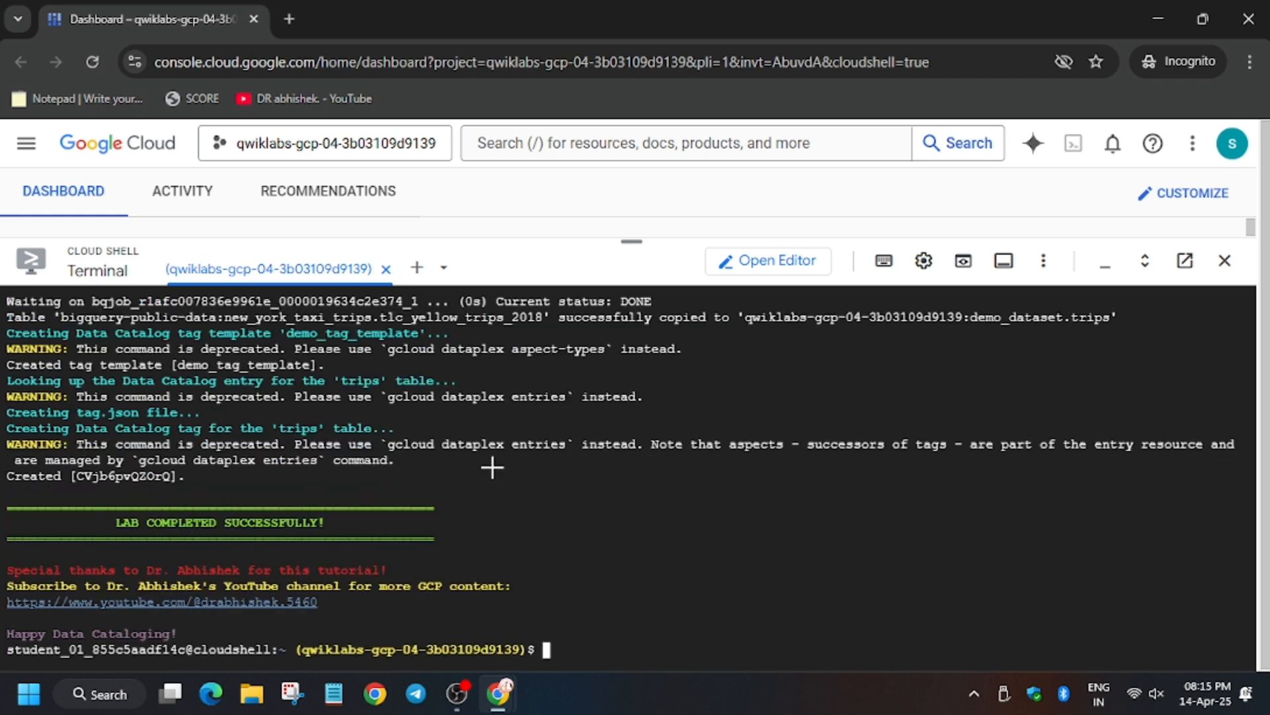
# Step: Let the script finish with LAB COMPLETED SUCCESSFULLY and return to the lab page
pyautogui.click(381, 19)
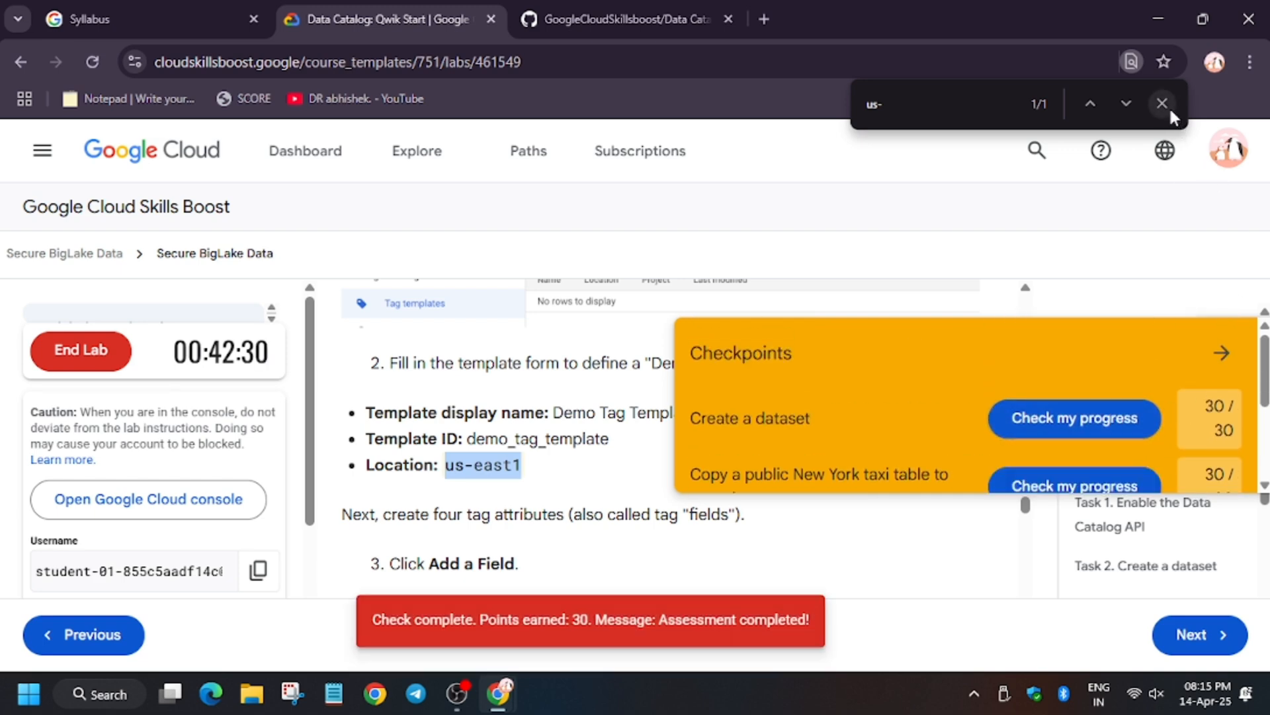
# Step: Check progress on the lab checkpoints so the score reaches 80/100, closing the find bar
pyautogui.click(1162, 103)
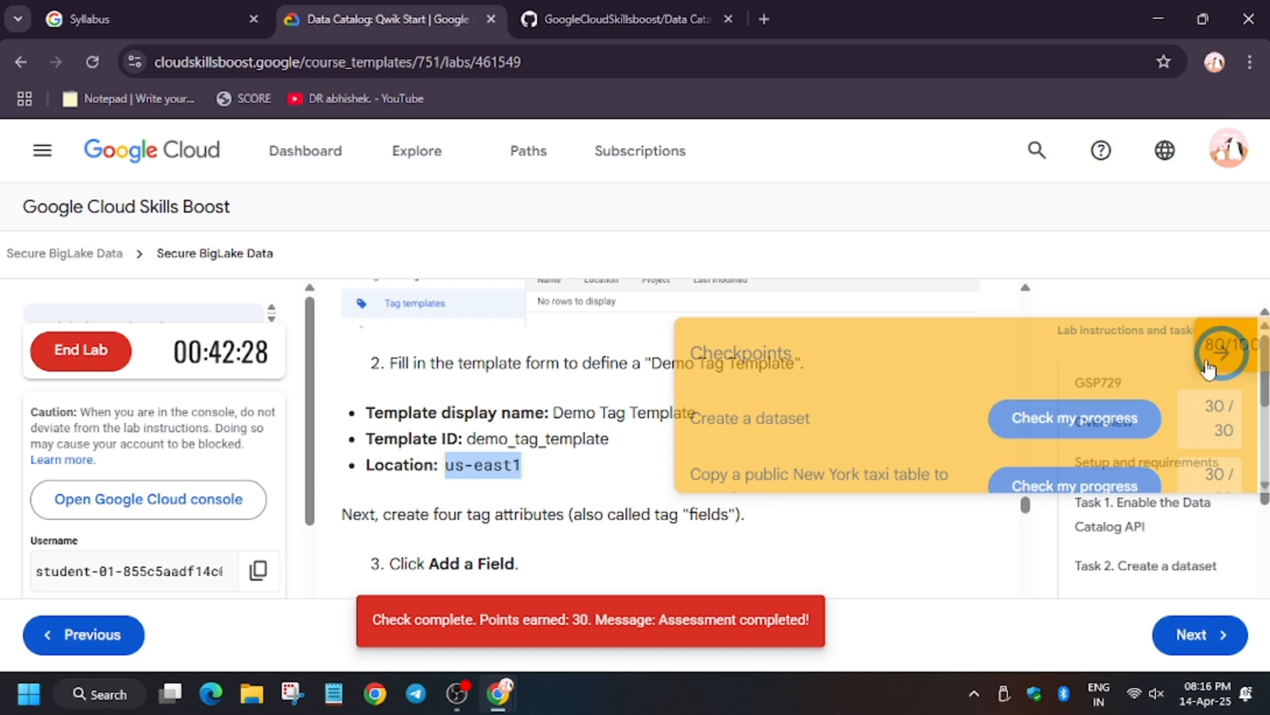